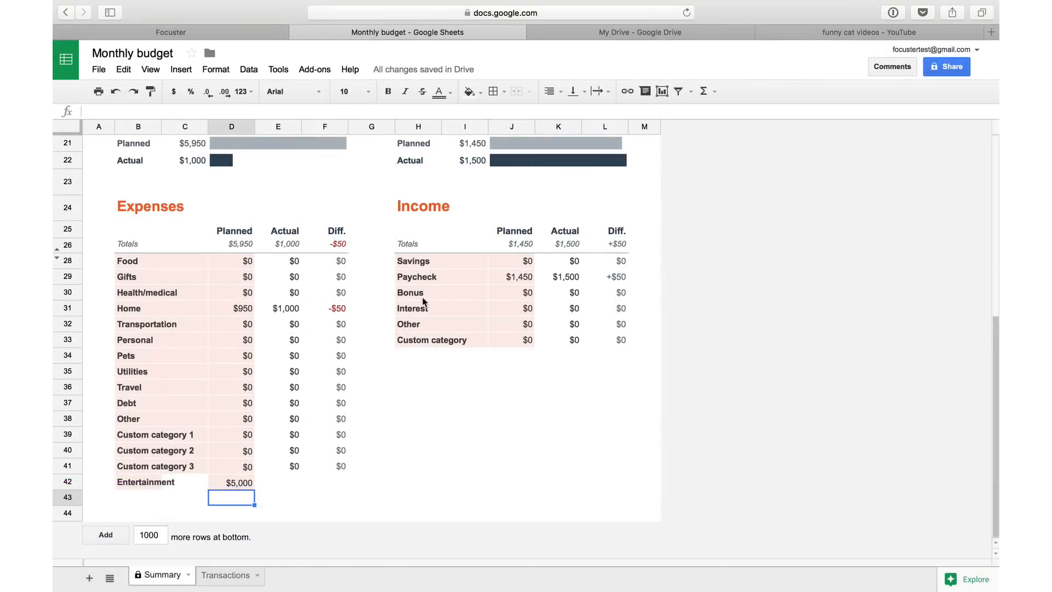
Step: Switch from the My Drive files to the YouTube 'funny cat videos' results
click(639, 31)
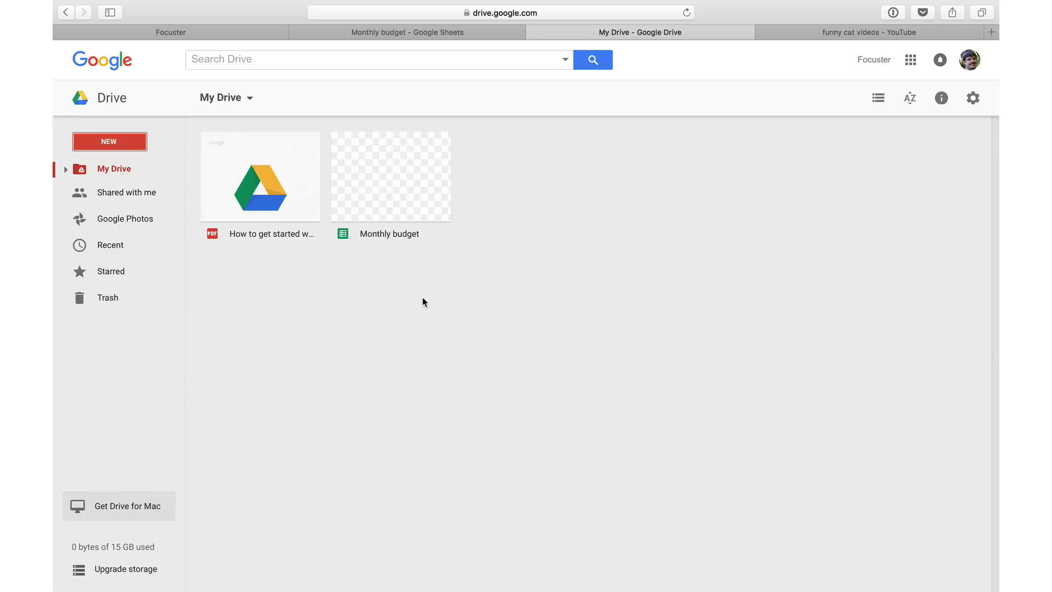
click(868, 32)
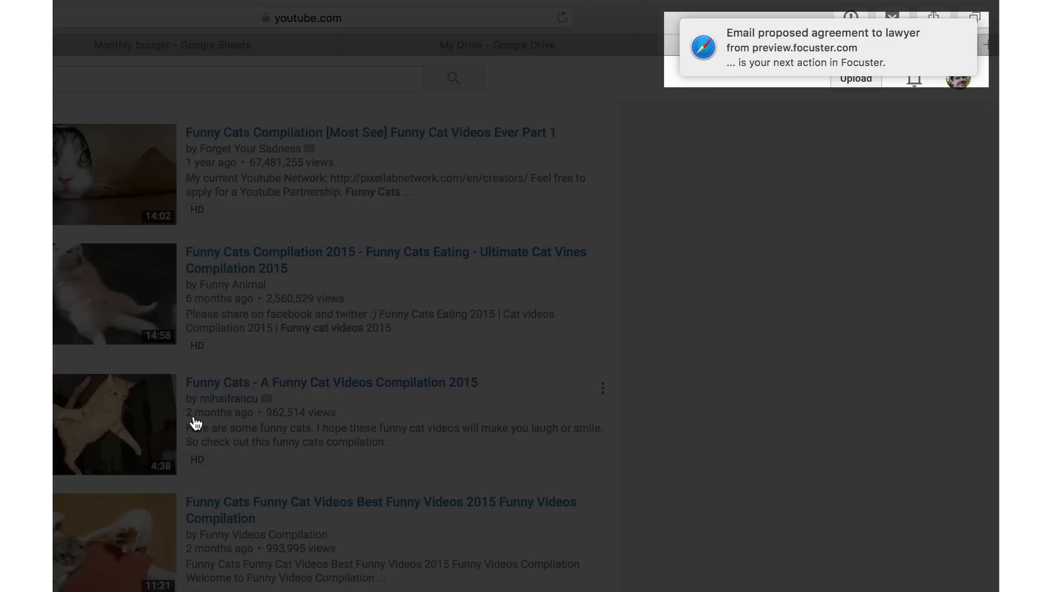
Step: Open the planner from the notification and view it in Multi layout across the days
click(822, 48)
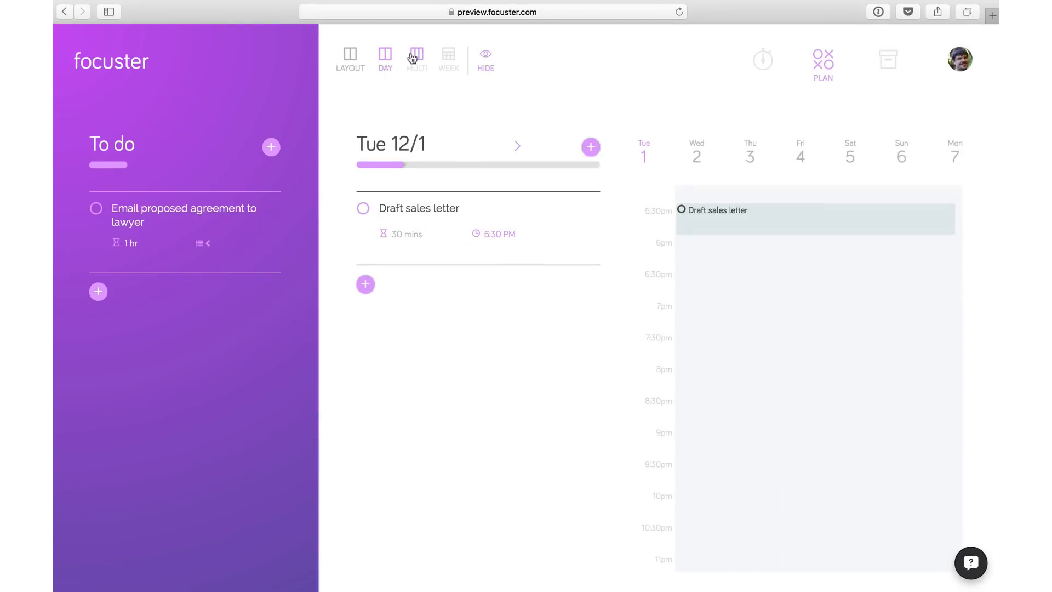
click(416, 57)
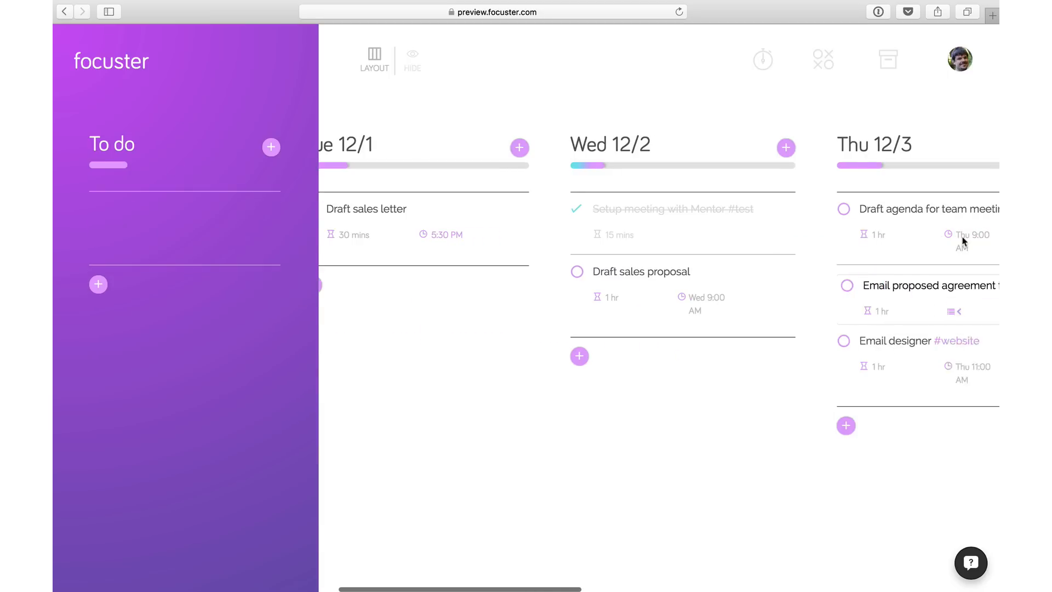
scroll(right, 3)
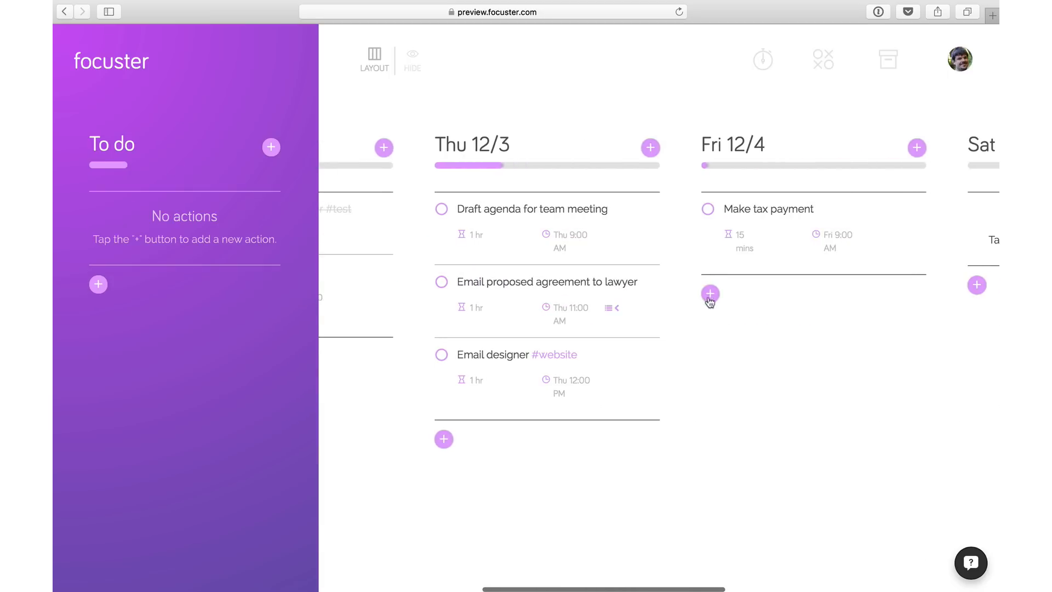